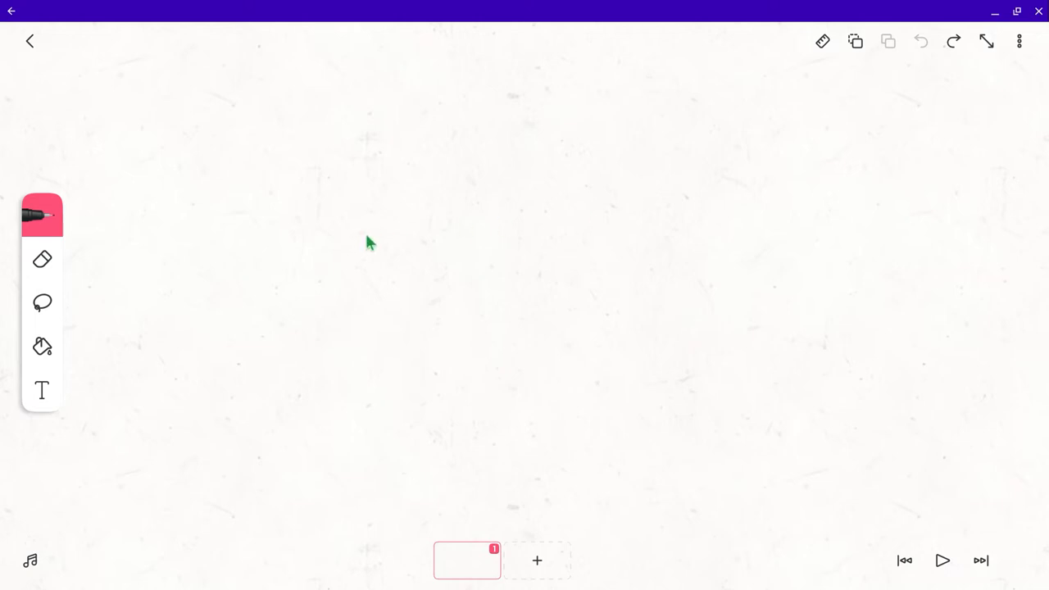
{"action": "mouse_move", "coordinate": [369, 248]}
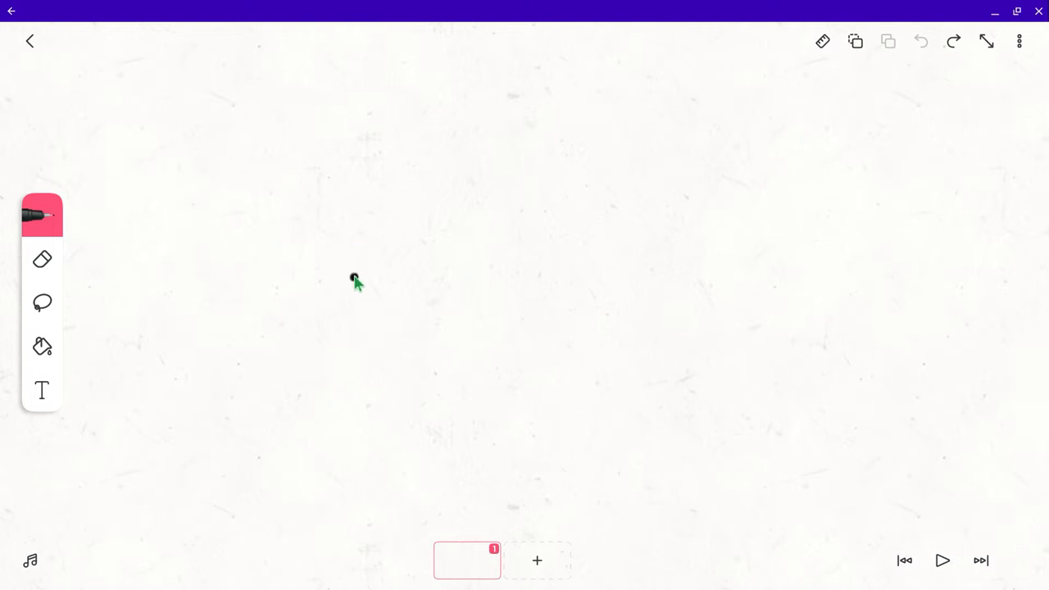
Step: Draw the crewmate's leg outline with three pen strokes
{"action": "left_click_drag", "start_coordinate": [353, 277], "coordinate": [352, 434]}
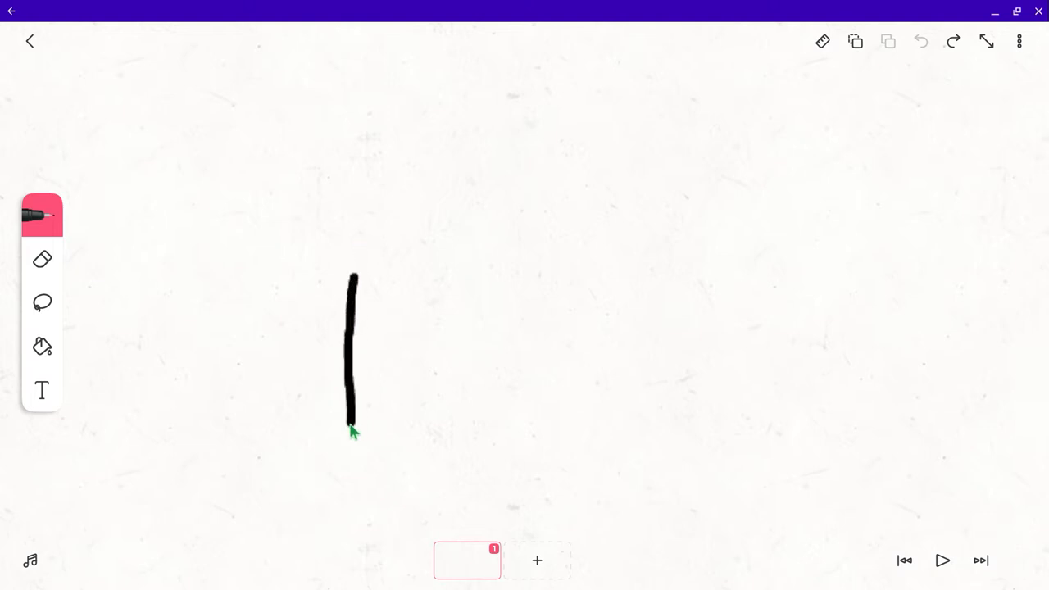
{"action": "left_click_drag", "start_coordinate": [352, 430], "coordinate": [401, 315]}
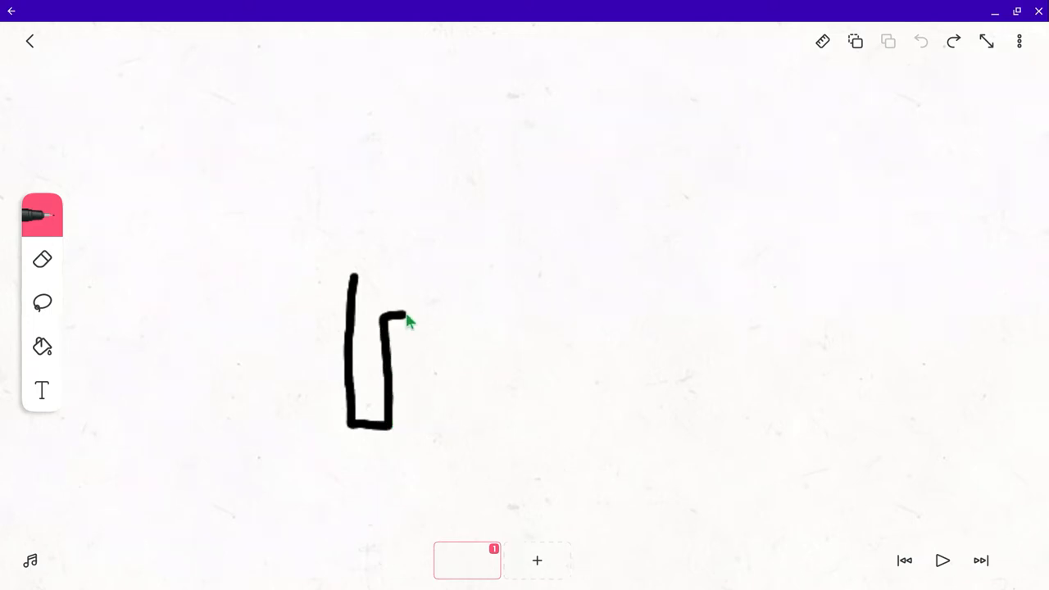
{"action": "left_click_drag", "start_coordinate": [401, 316], "coordinate": [471, 426]}
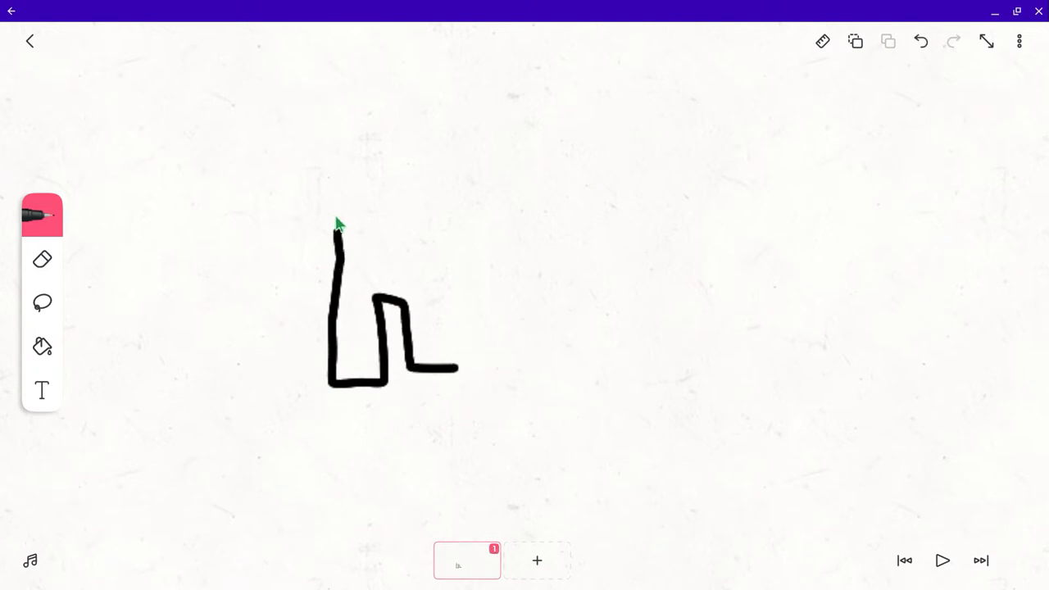
Step: Draw an arched body stroke, then undo it
{"action": "left_click_drag", "start_coordinate": [336, 225], "coordinate": [463, 385]}
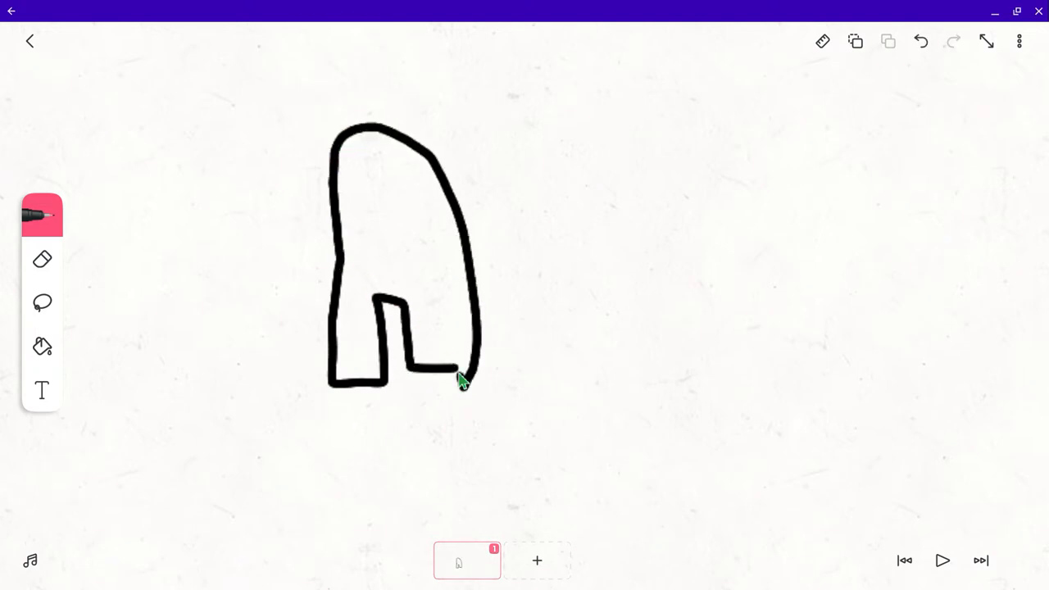
{"action": "left_click", "coordinate": [919, 41]}
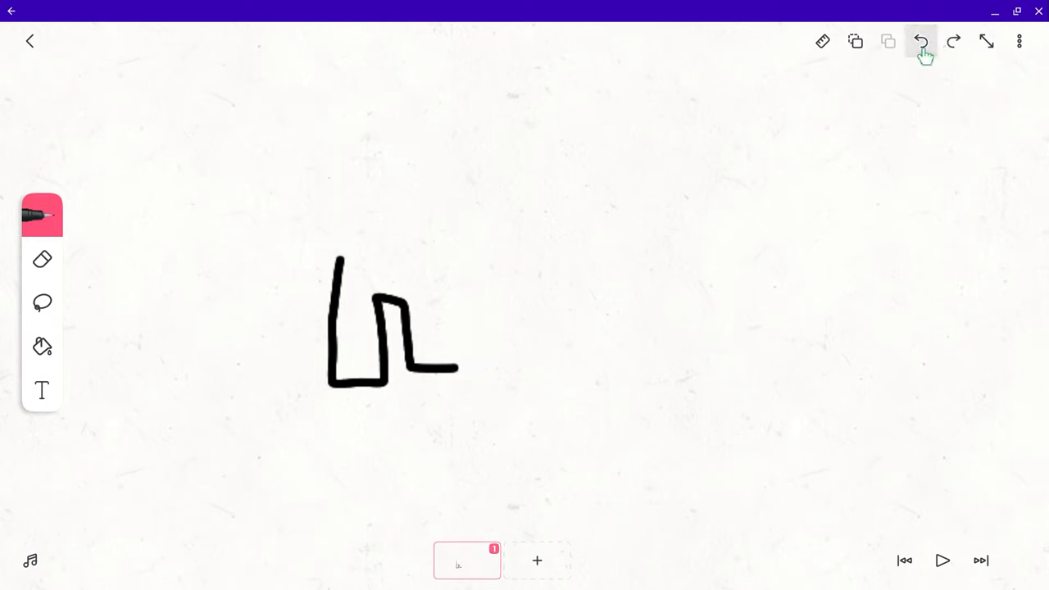
{"action": "left_click", "coordinate": [919, 41]}
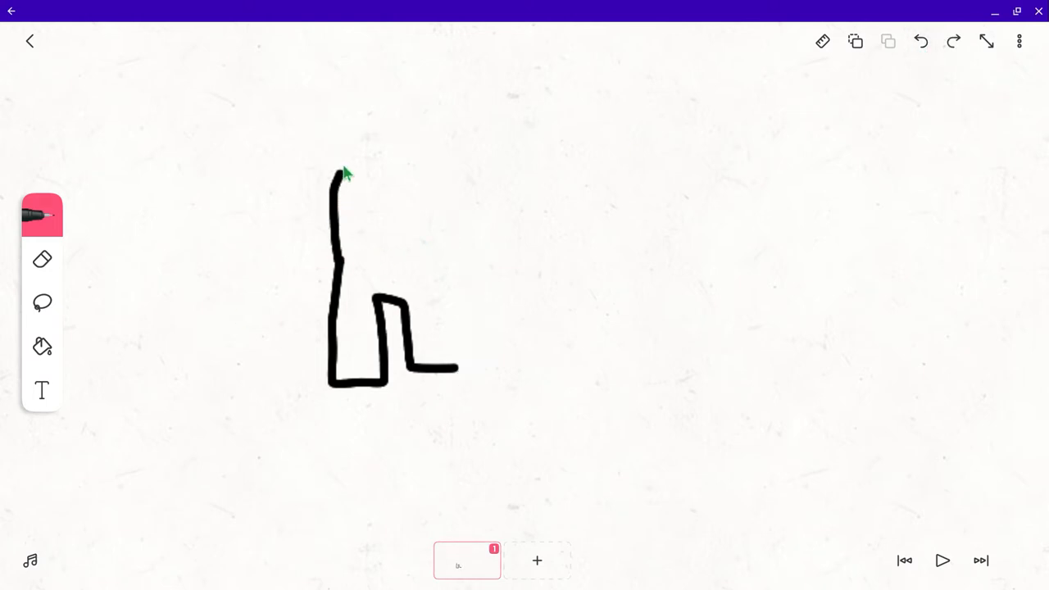
Step: Draw the body and visor, backpack, Mario cap and M emblem outlines
{"action": "left_click_drag", "start_coordinate": [340, 172], "coordinate": [459, 369]}
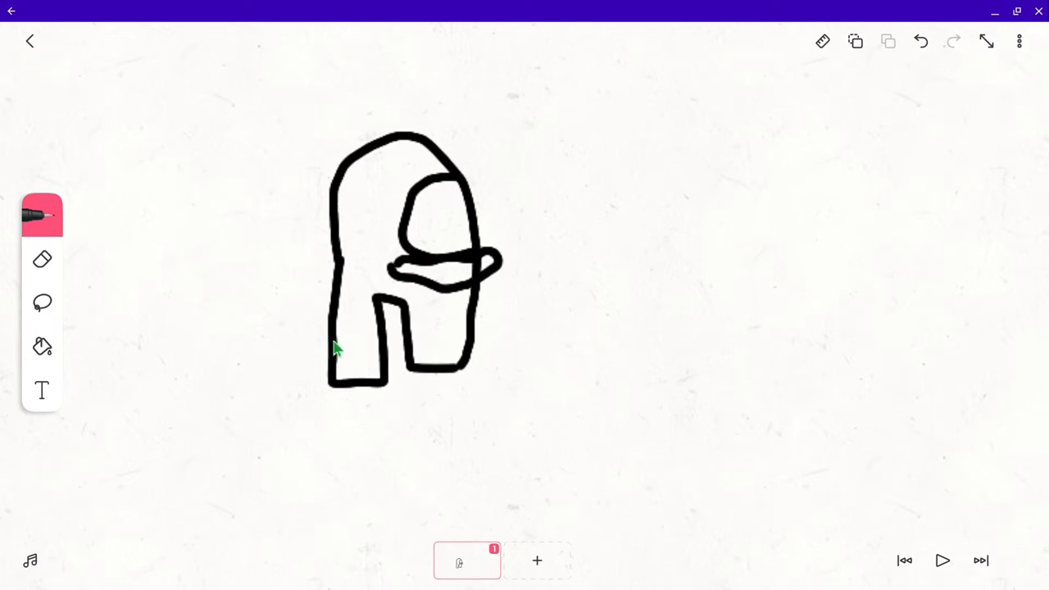
{"action": "left_click_drag", "start_coordinate": [336, 348], "coordinate": [297, 205]}
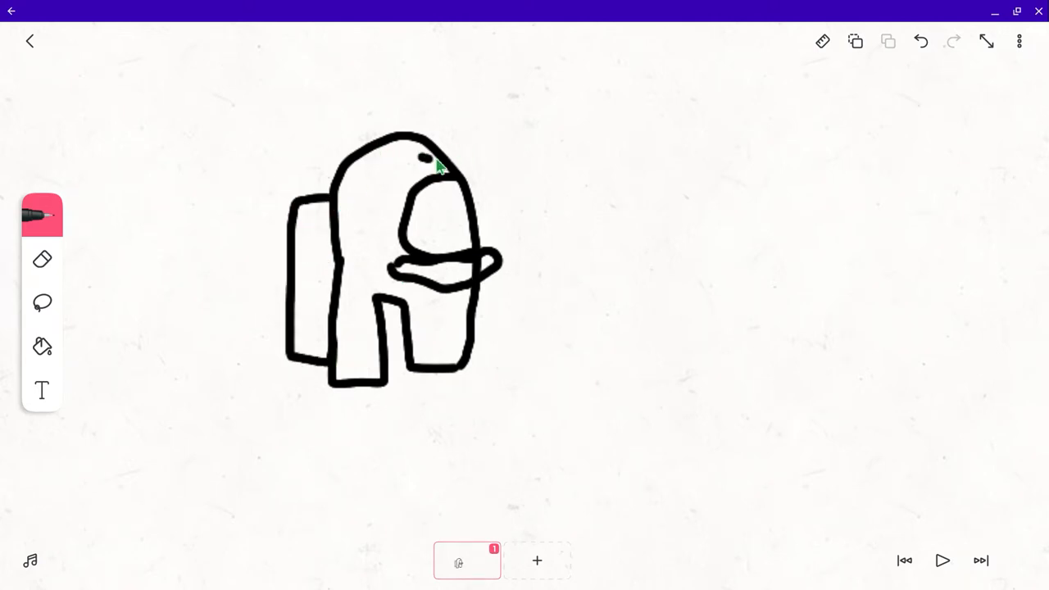
{"action": "left_click_drag", "start_coordinate": [409, 160], "coordinate": [426, 98]}
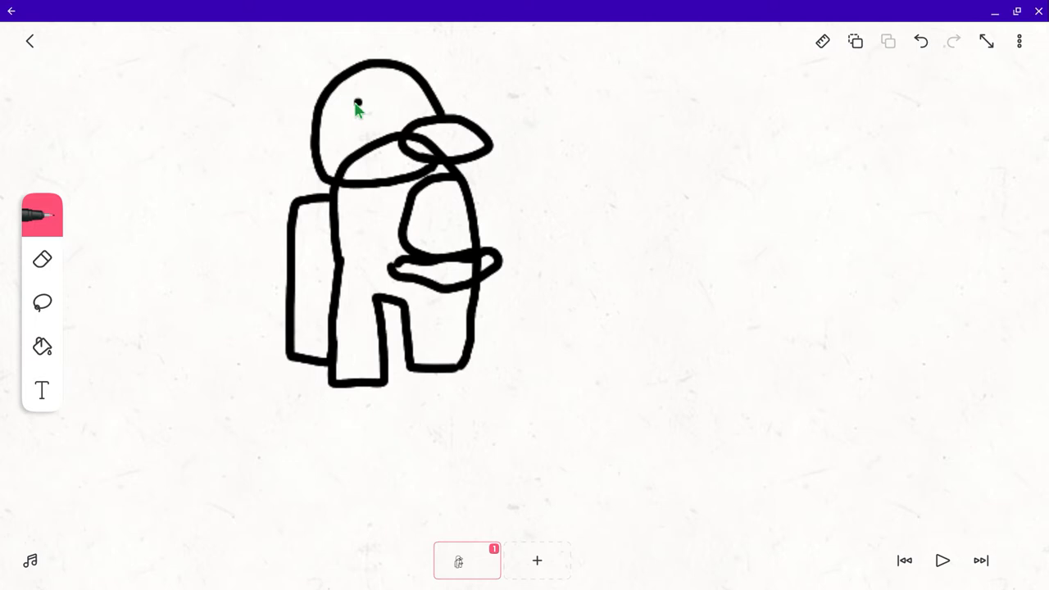
{"action": "left_click_drag", "start_coordinate": [364, 119], "coordinate": [377, 127]}
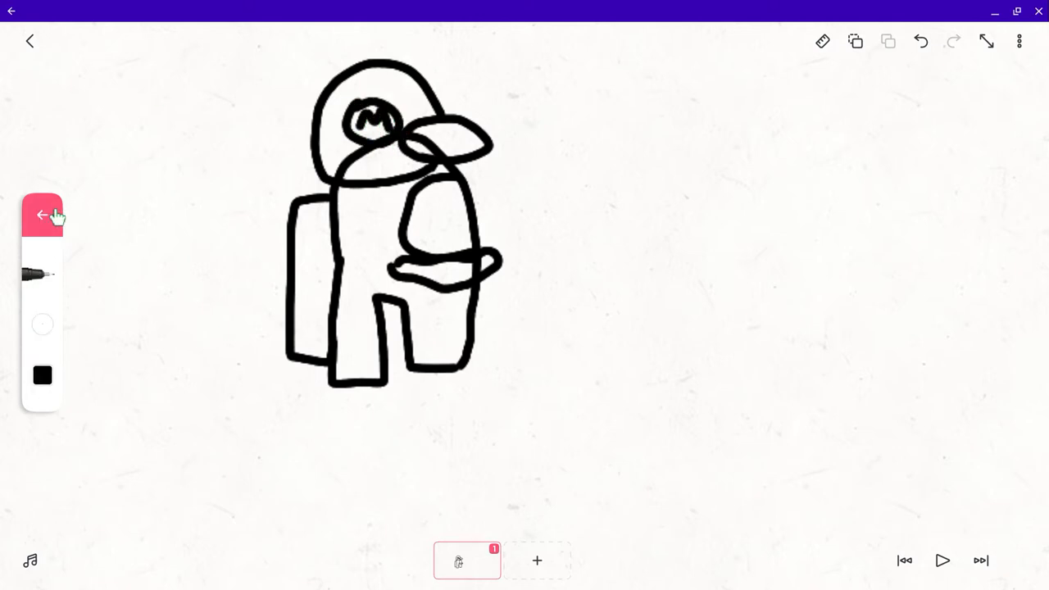
Step: Switch to the fill bucket and choose red from the colour picker
{"action": "left_click", "coordinate": [41, 214]}
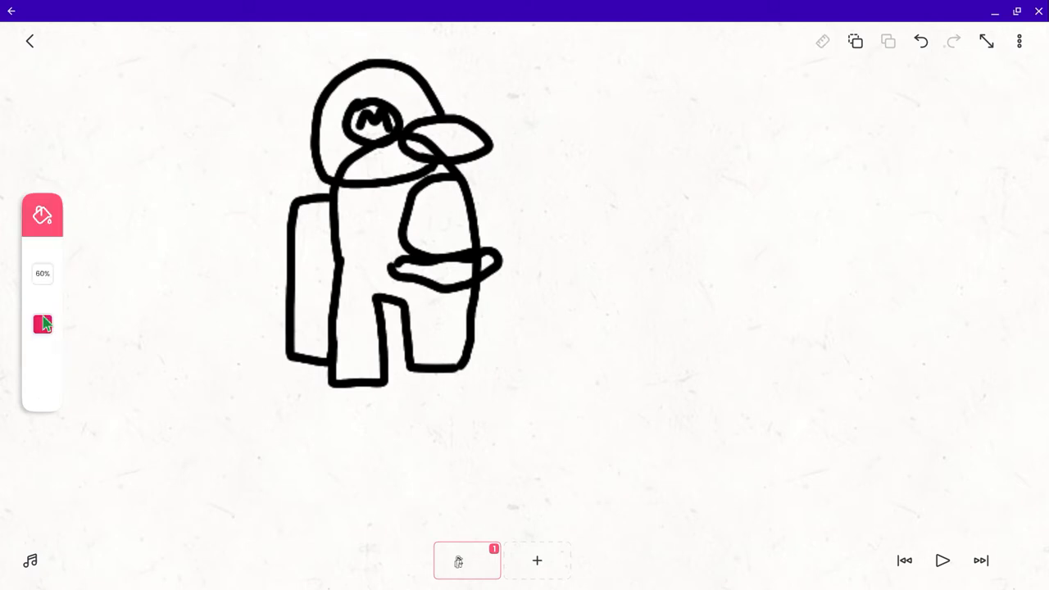
{"action": "left_click", "coordinate": [42, 324]}
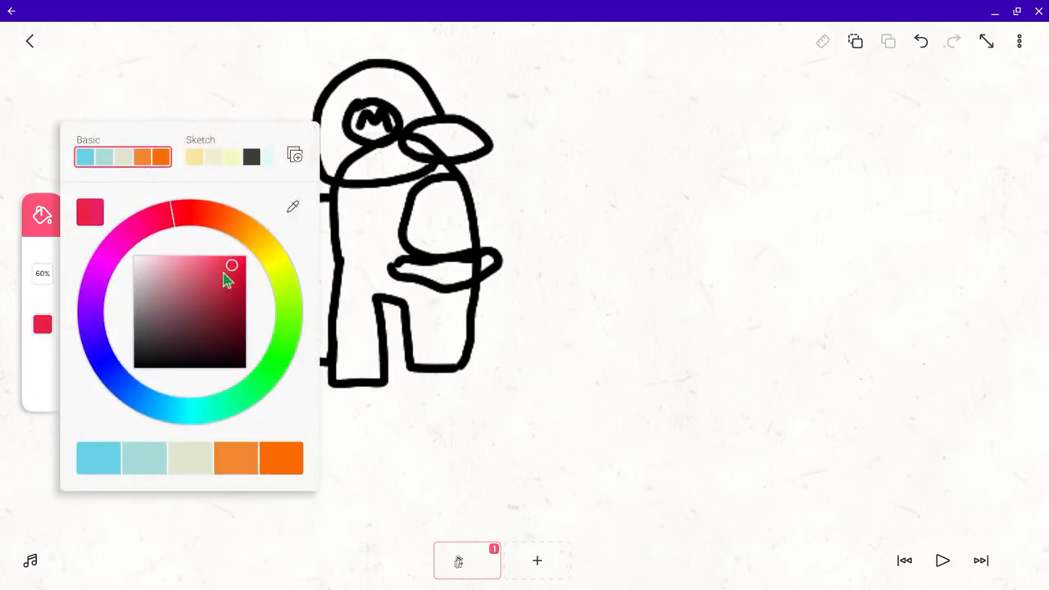
{"action": "left_click", "coordinate": [320, 265]}
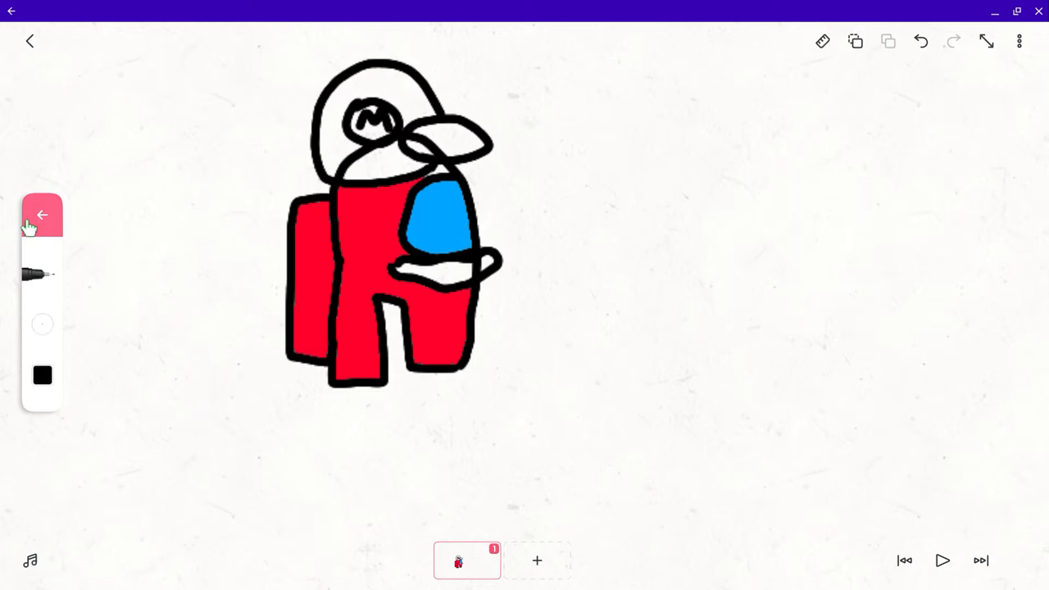
Step: Add a white shine to the visor, then bucket-fill the mustache brown
{"action": "left_click", "coordinate": [42, 374]}
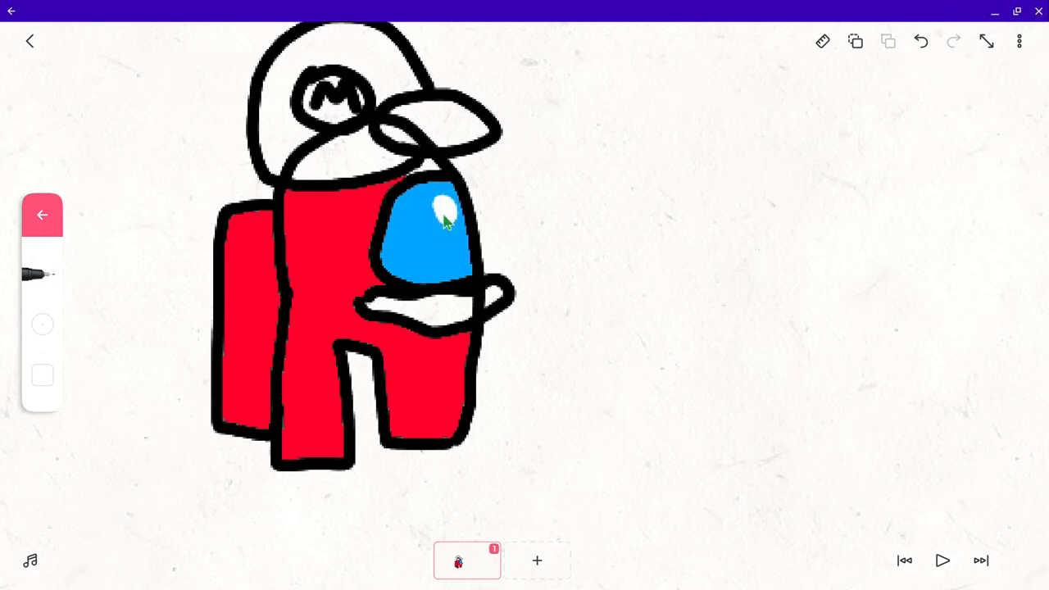
{"action": "left_click", "coordinate": [42, 274]}
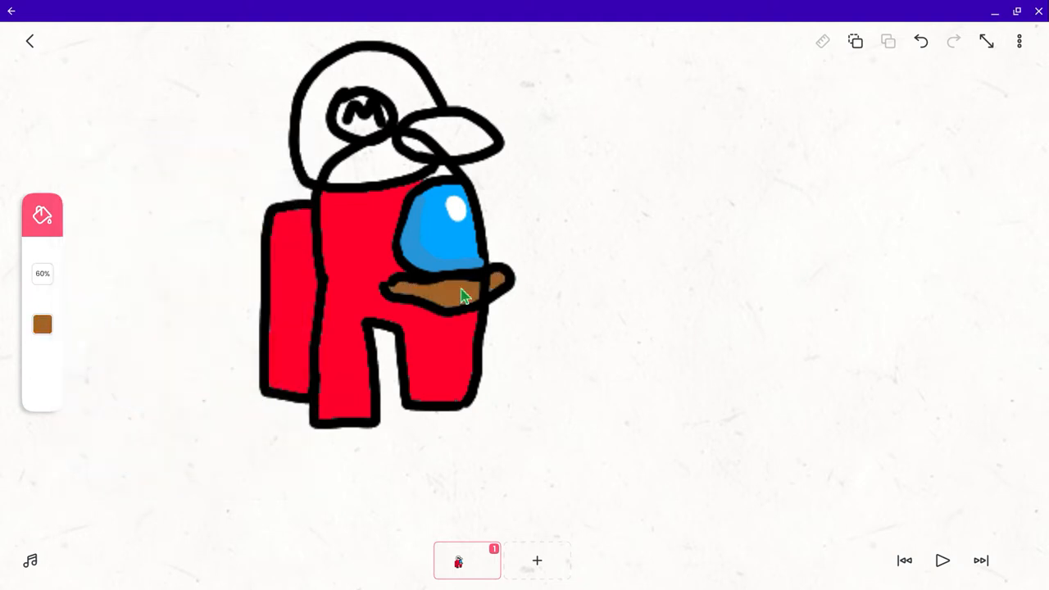
{"action": "left_click", "coordinate": [42, 215]}
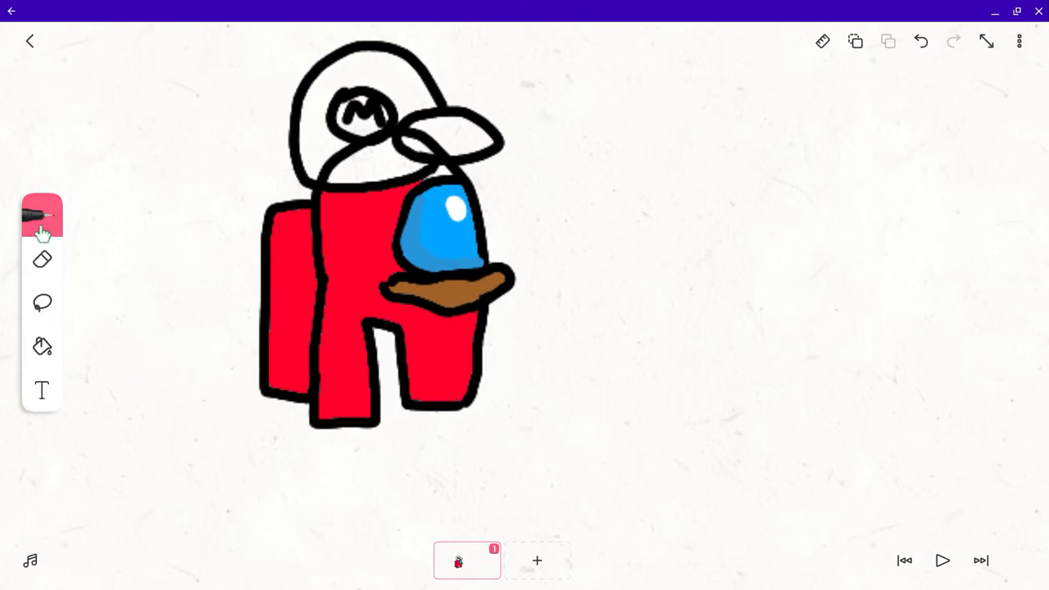
Step: Fill the cap dome with a pinkish red and return to the pen
{"action": "left_click", "coordinate": [42, 214]}
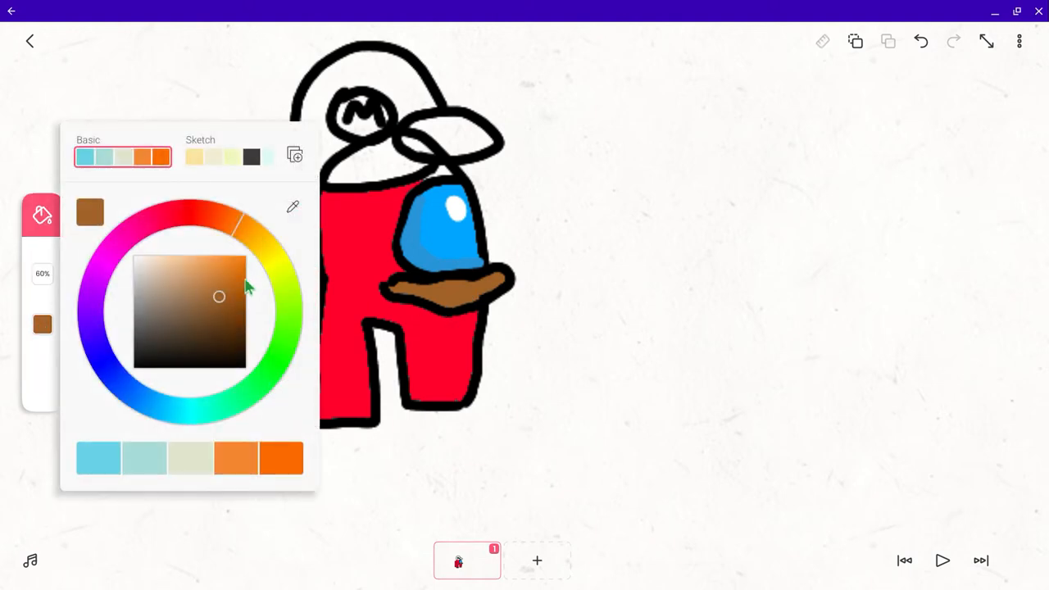
{"action": "left_click", "coordinate": [172, 209]}
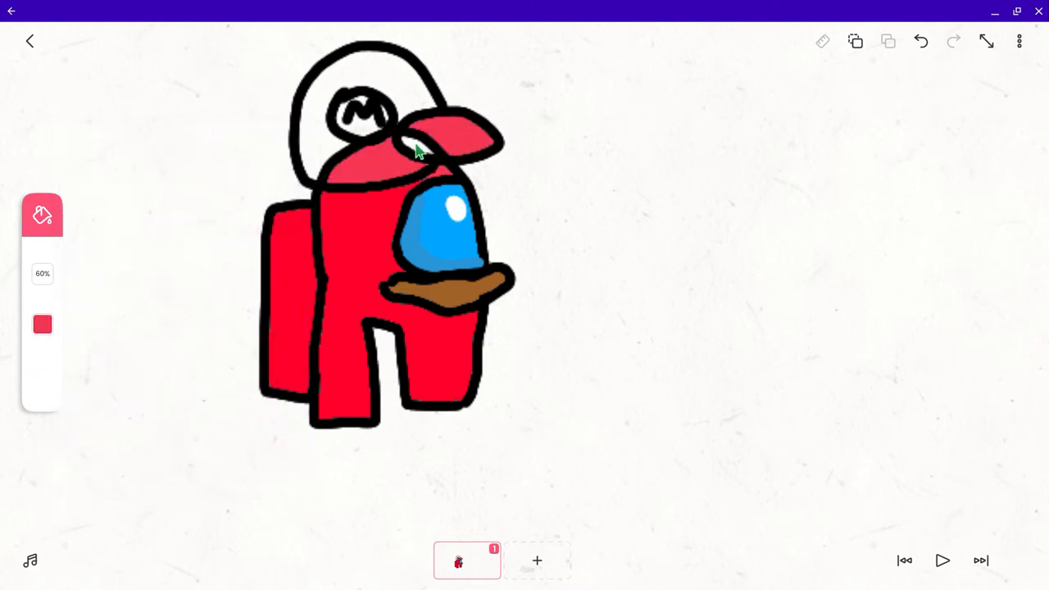
{"action": "left_click", "coordinate": [369, 98]}
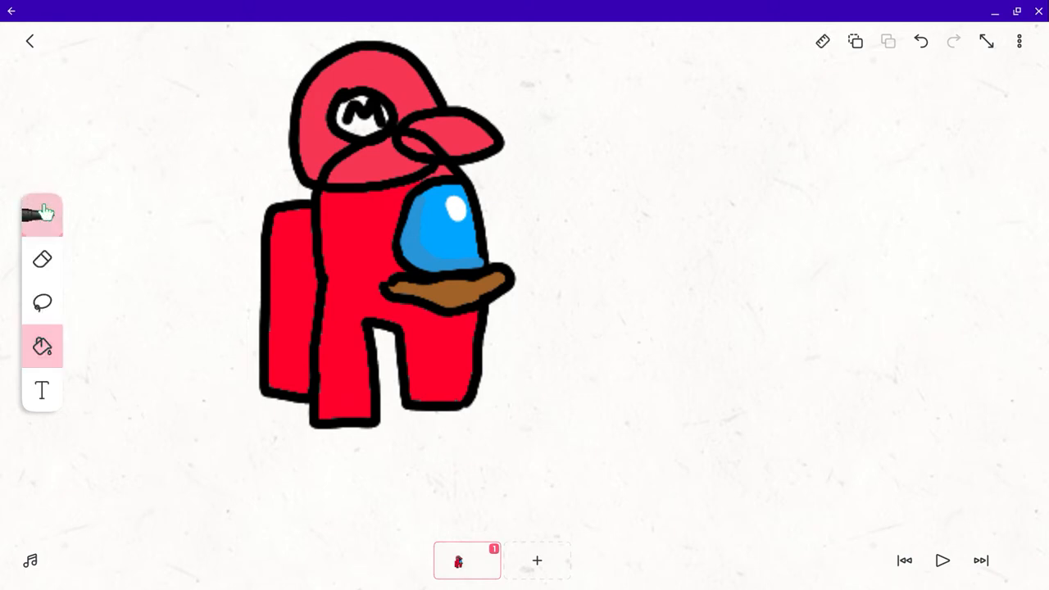
{"action": "left_click", "coordinate": [42, 213]}
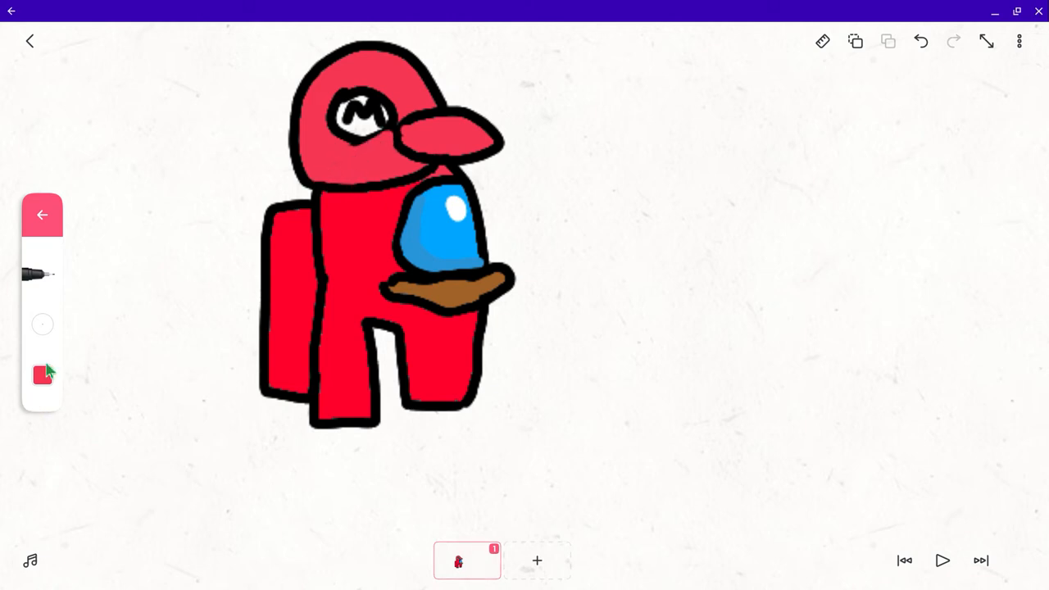
Step: Open the colour choices to pick a darker red for shading
{"action": "left_click", "coordinate": [42, 375]}
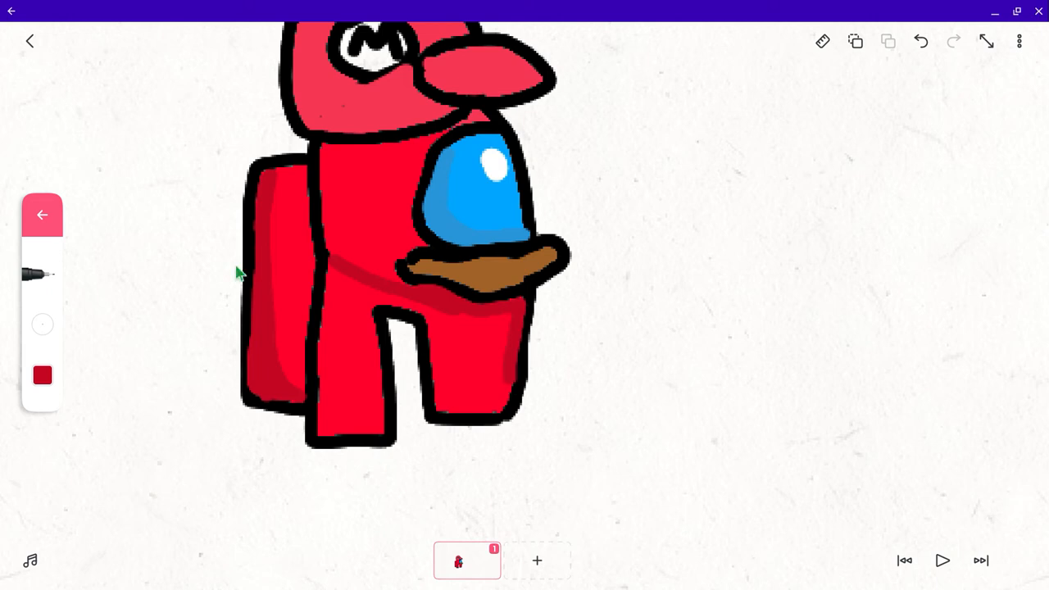
Step: Pick a shading colour and stroke along the left and right leg edges
{"action": "left_click", "coordinate": [42, 374]}
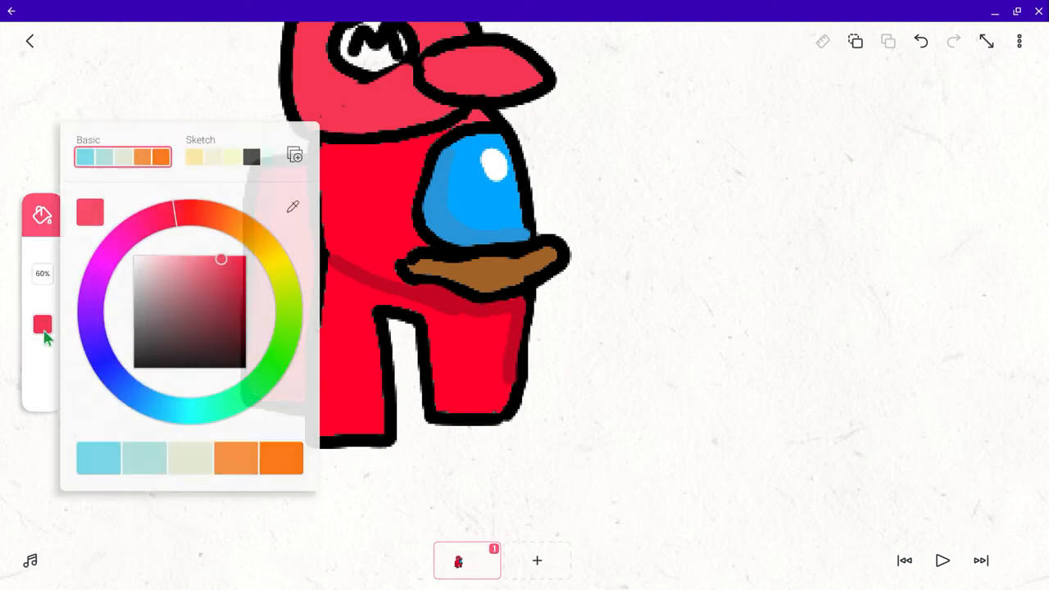
{"action": "left_click", "coordinate": [391, 289]}
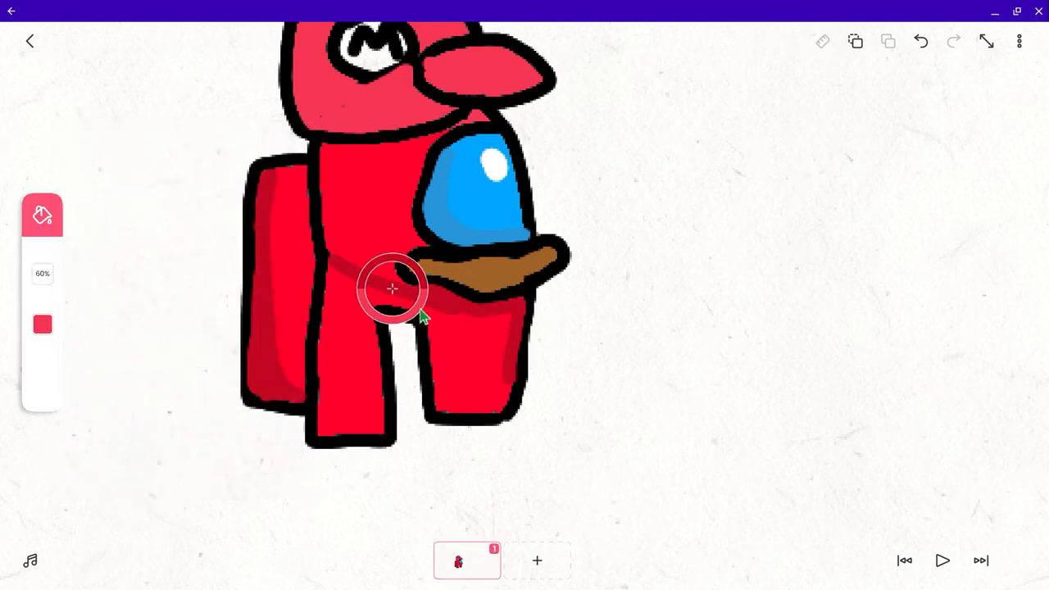
{"action": "left_click", "coordinate": [392, 289]}
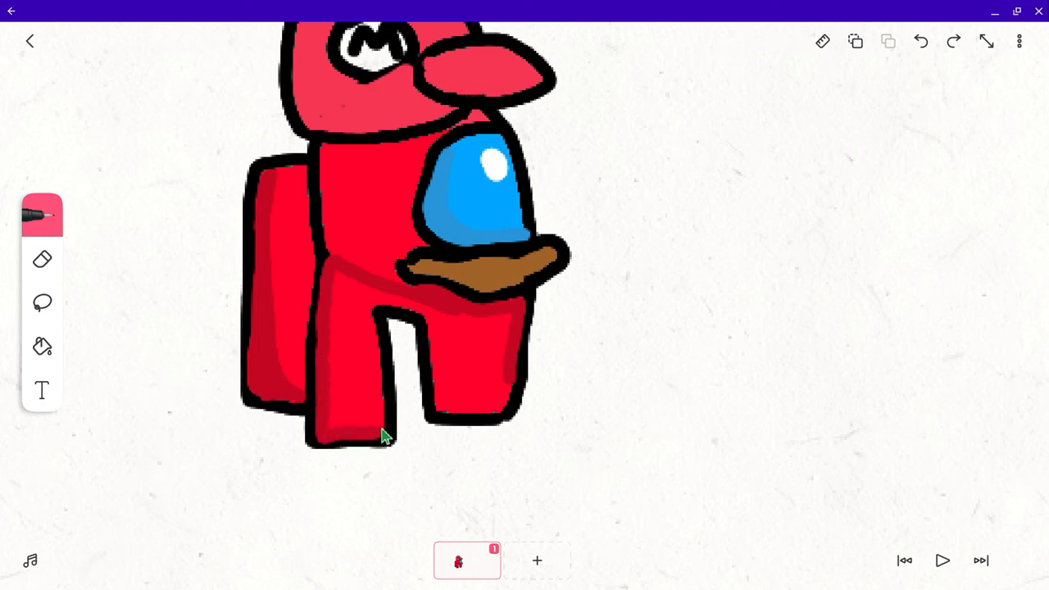
{"action": "left_click_drag", "start_coordinate": [385, 434], "coordinate": [434, 319]}
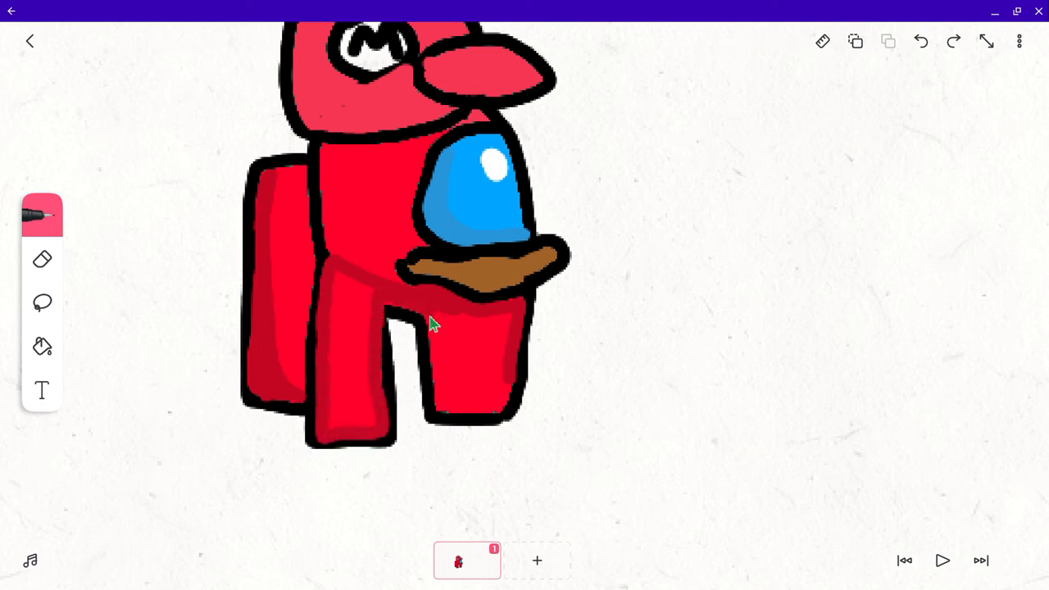
{"action": "left_click_drag", "start_coordinate": [434, 324], "coordinate": [512, 393]}
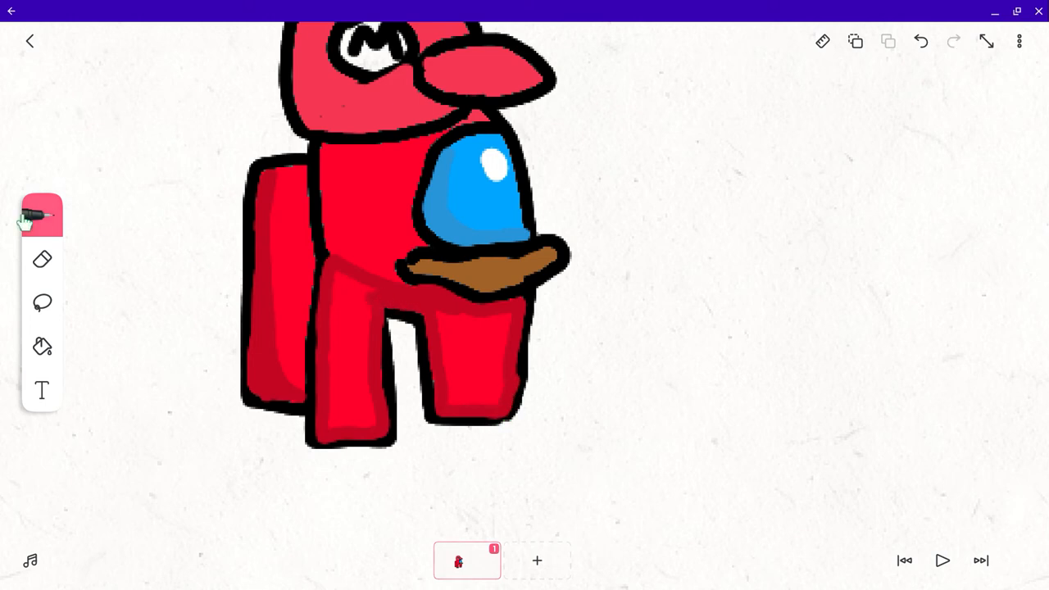
Step: Undo the last change, set fill threshold to 0%, and fill the legs darker red
{"action": "left_click", "coordinate": [41, 346]}
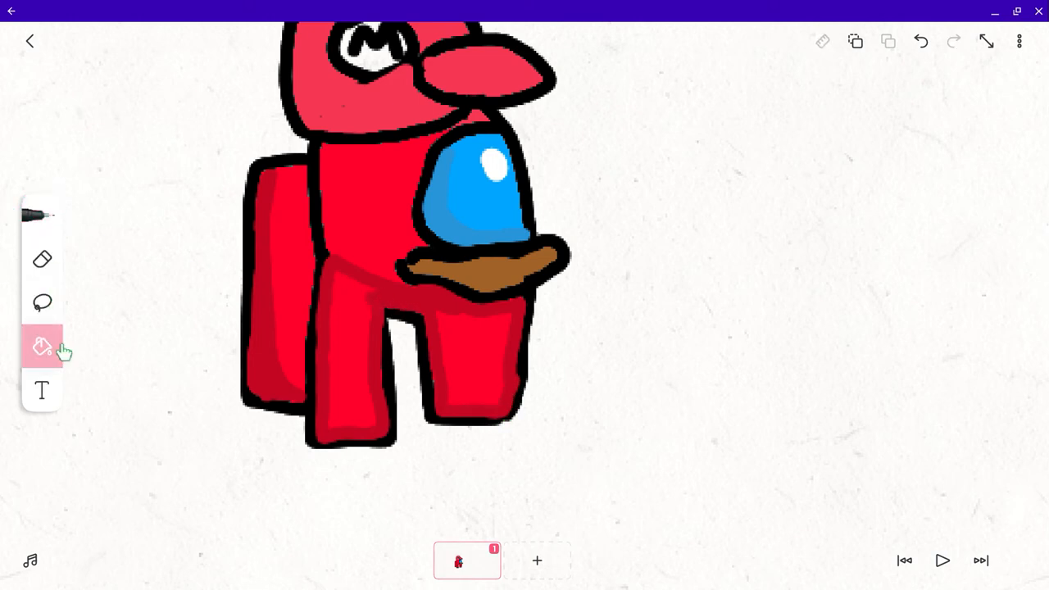
{"action": "left_click", "coordinate": [920, 41]}
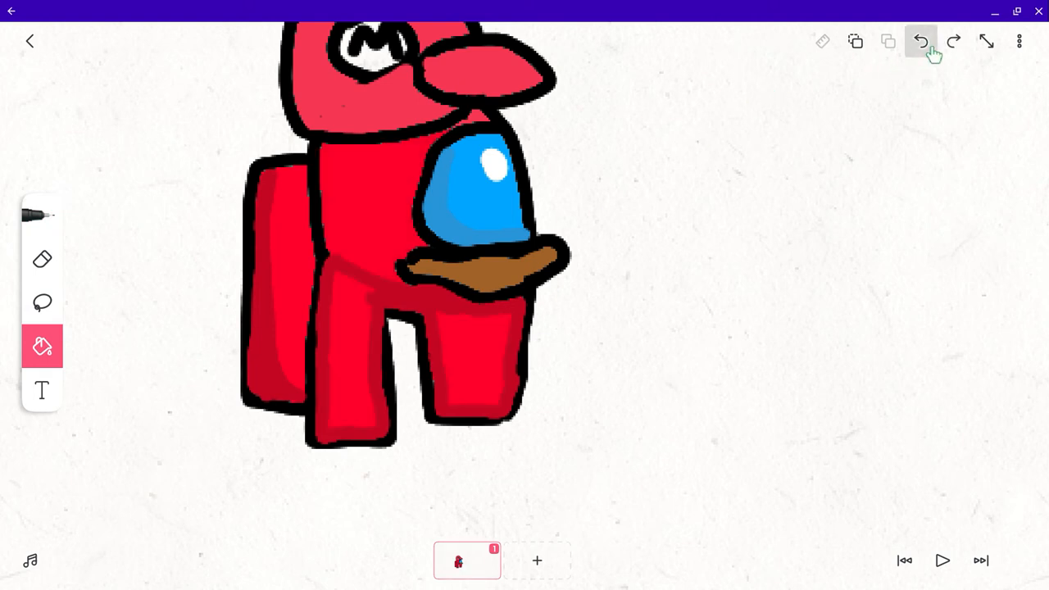
{"action": "left_click", "coordinate": [42, 346]}
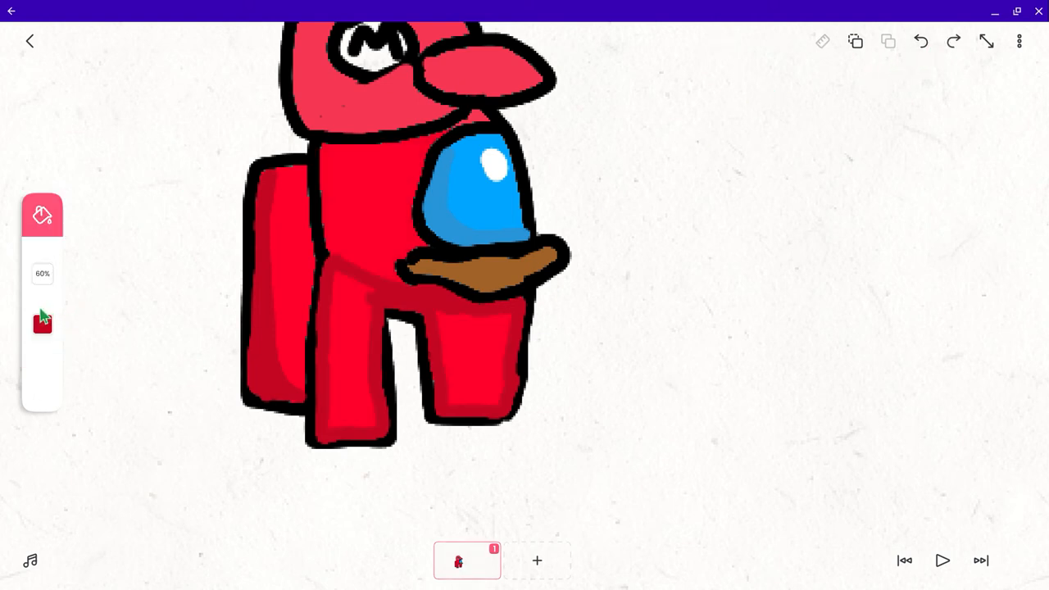
{"action": "left_click_drag", "start_coordinate": [43, 312], "coordinate": [66, 362]}
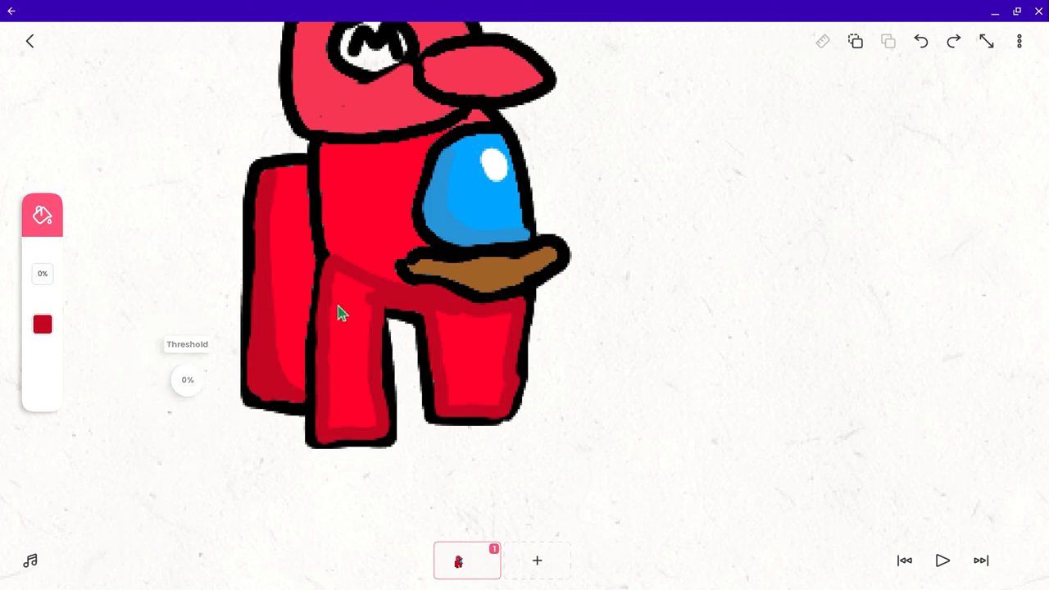
{"action": "left_click", "coordinate": [342, 311]}
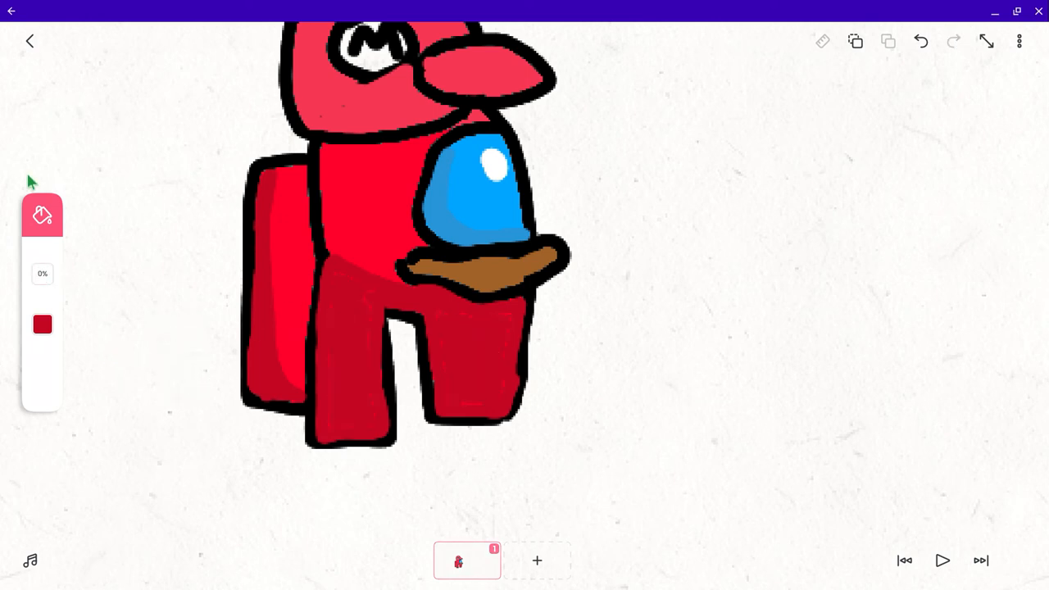
Step: Switch back to the pen and open the colour picker on pinkish red
{"action": "left_click", "coordinate": [42, 215]}
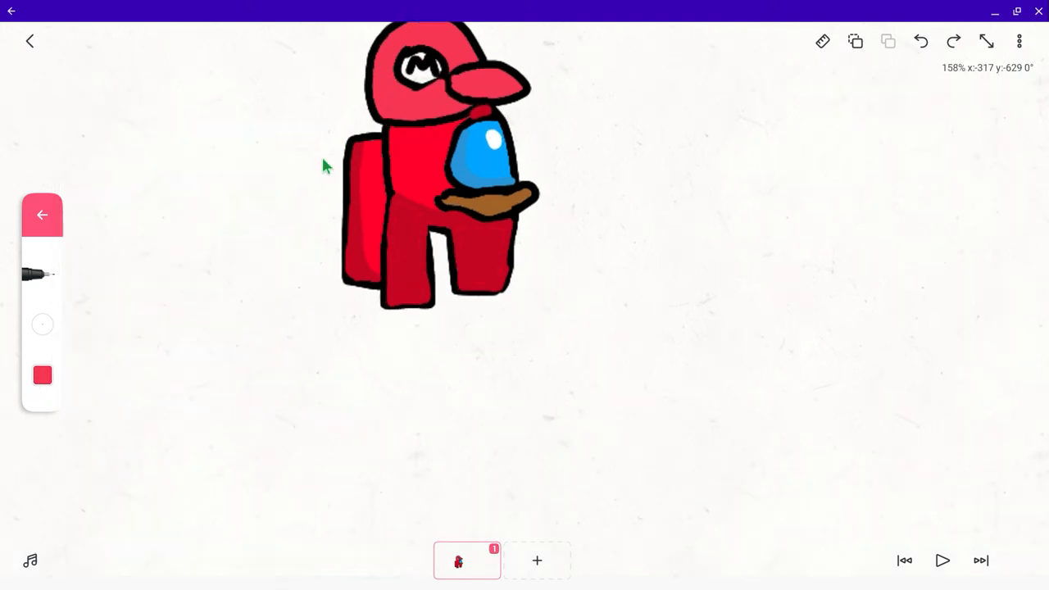
{"action": "left_click", "coordinate": [42, 375]}
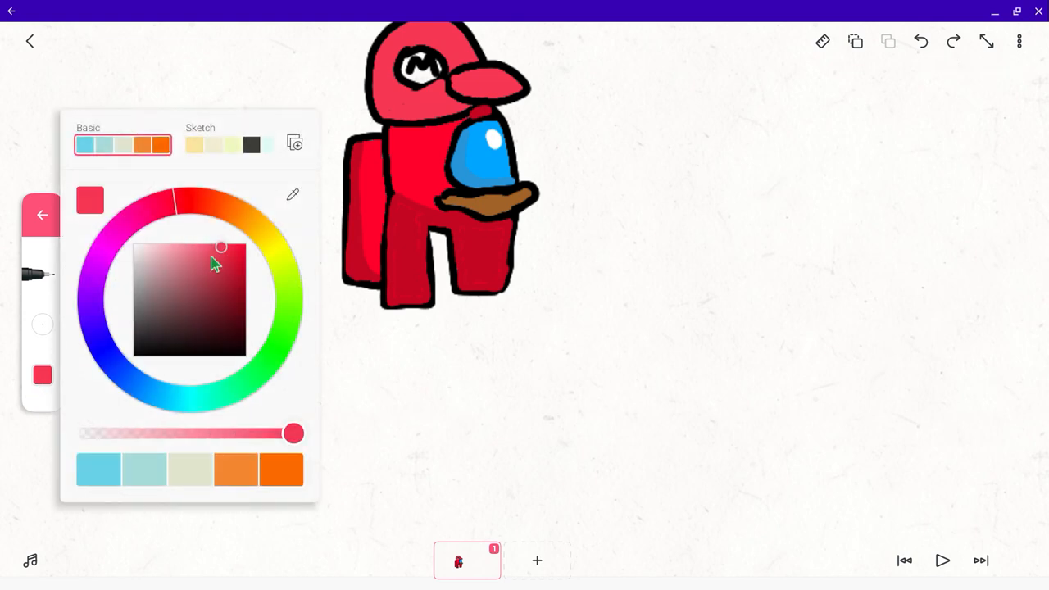